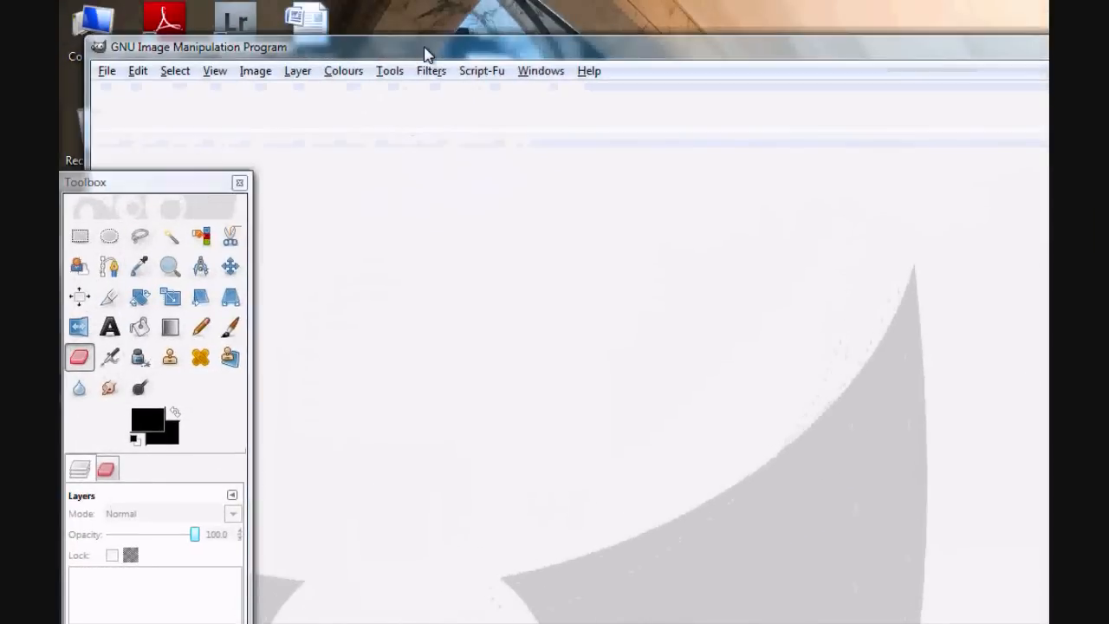
Open both JPG photos of the man from the Desktop — the screaming one and the ball one
{"action": "left_click", "coordinate": [107, 69]}
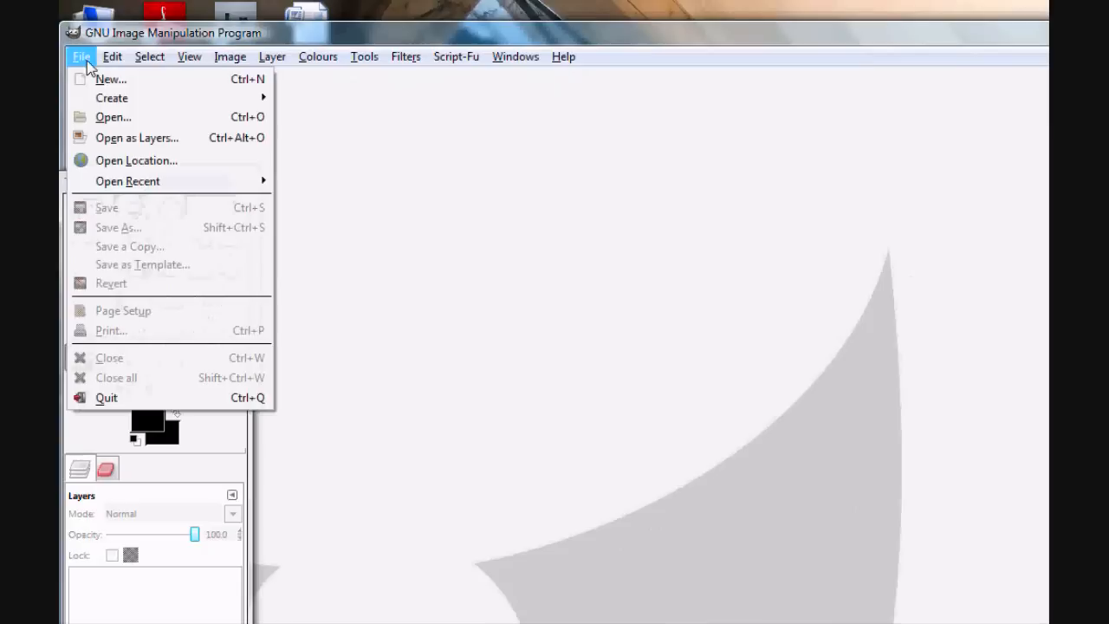
{"action": "mouse_move", "coordinate": [111, 97]}
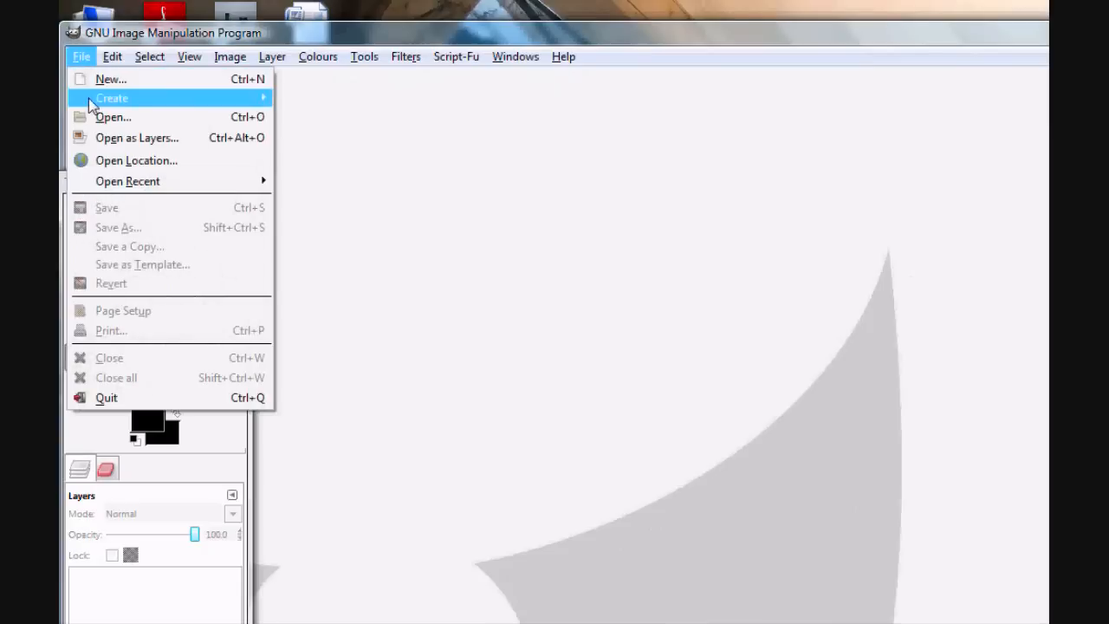
{"action": "mouse_move", "coordinate": [97, 122]}
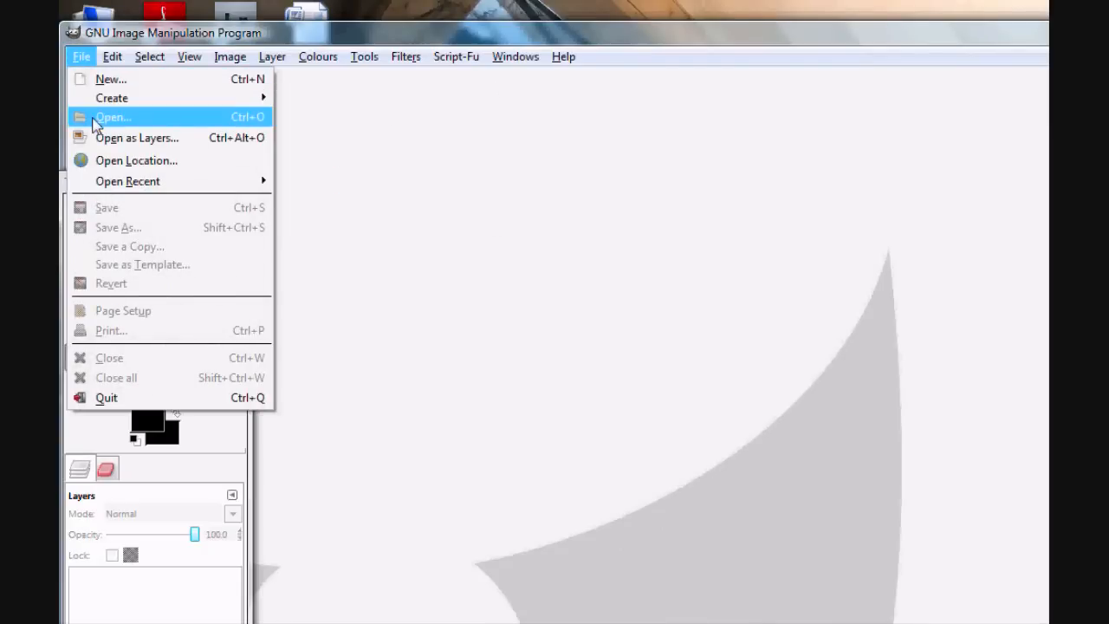
{"action": "left_click", "coordinate": [111, 116]}
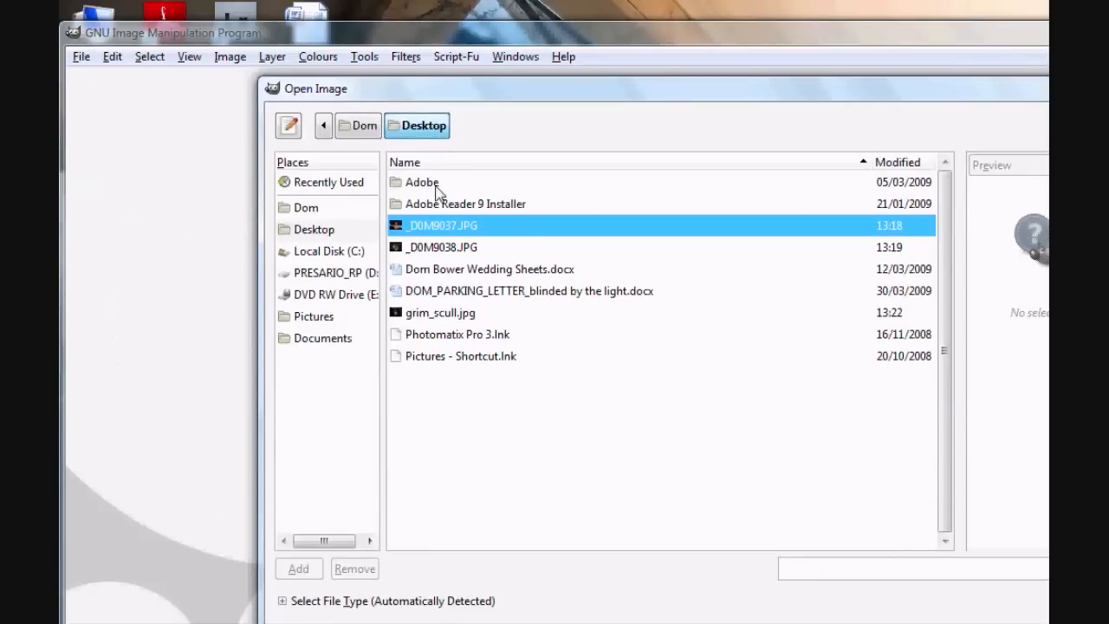
{"action": "left_click", "coordinate": [442, 226]}
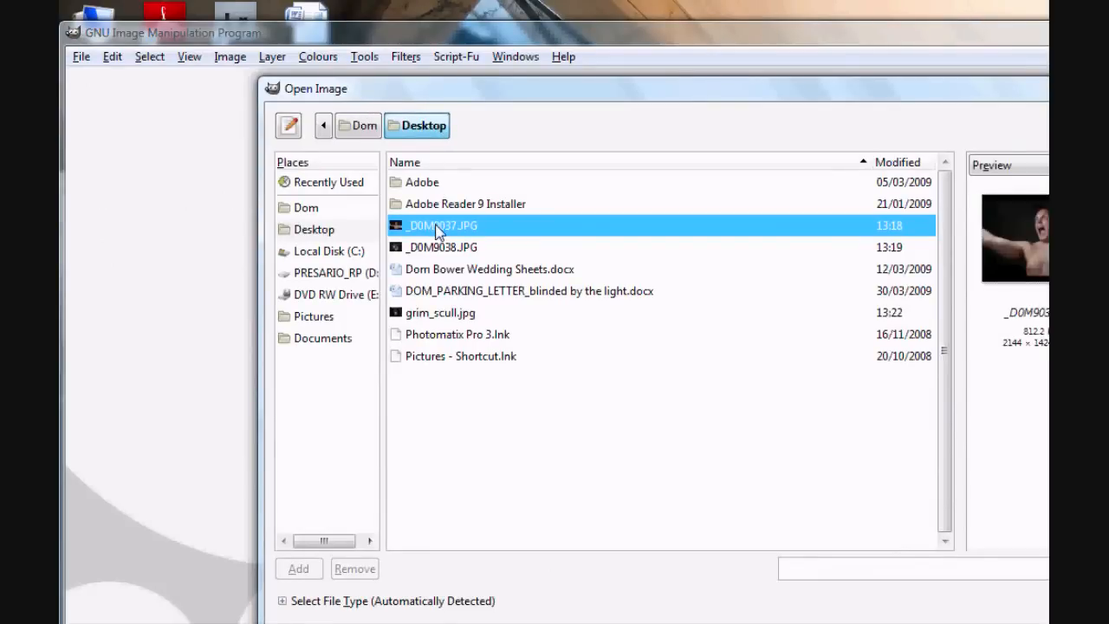
{"action": "left_click", "coordinate": [444, 246]}
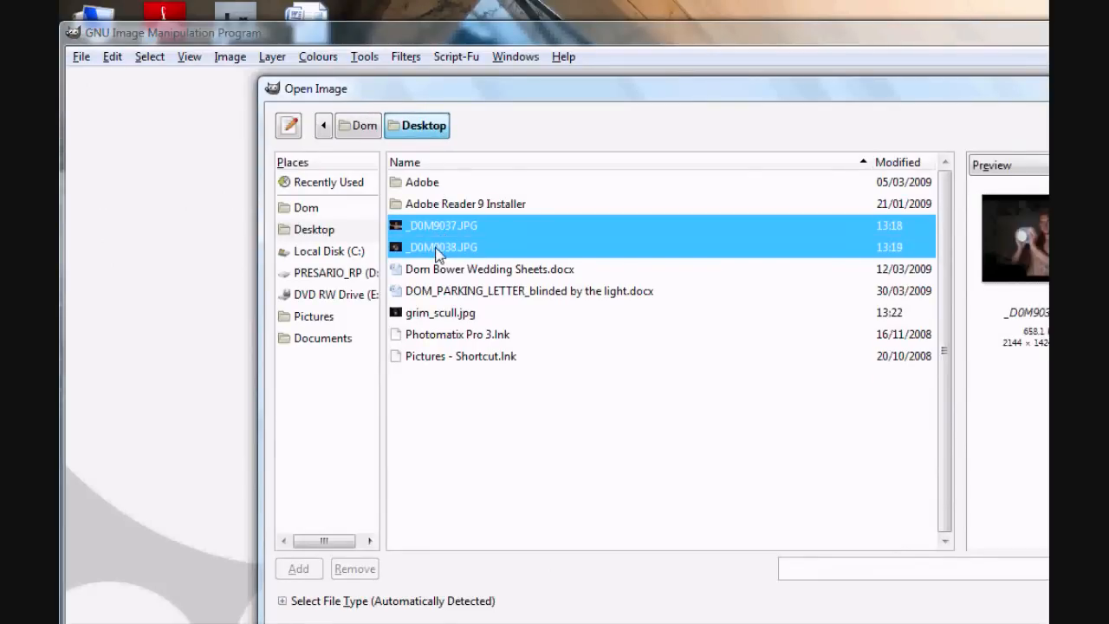
{"action": "left_click", "coordinate": [811, 509]}
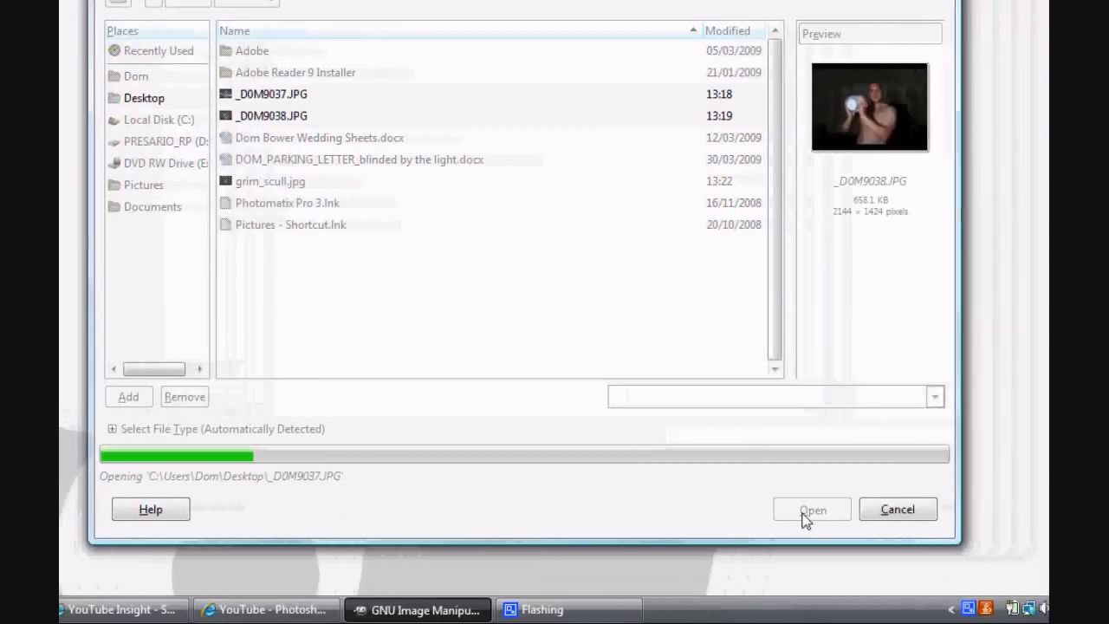
{"action": "left_click", "coordinate": [811, 510]}
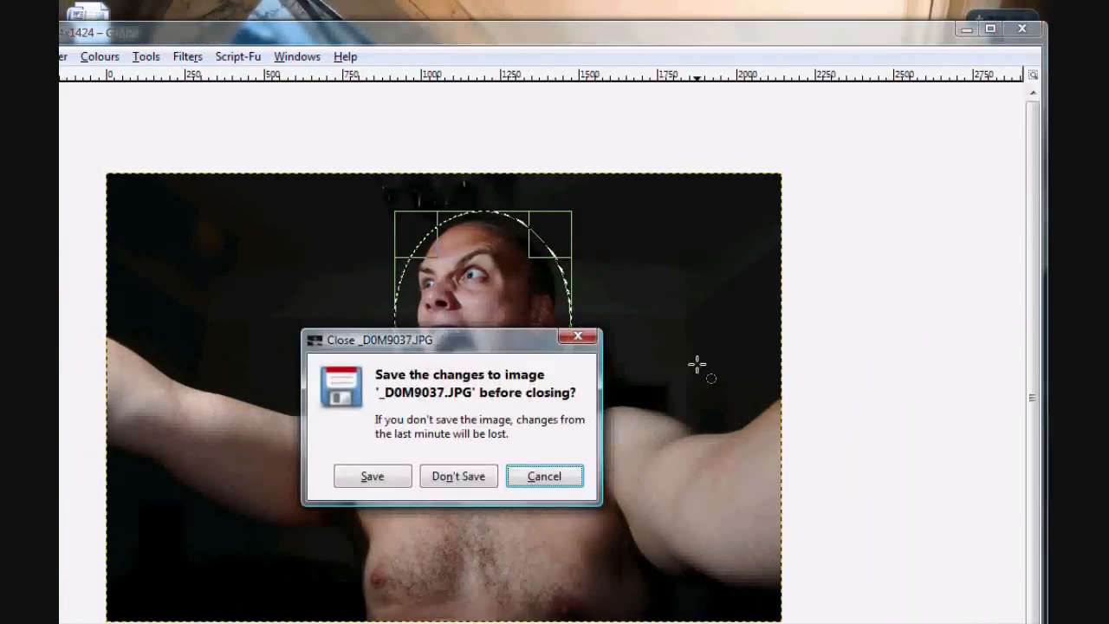
Close the first photo choosing Don't Save after copying the oval head cut-out
{"action": "left_click", "coordinate": [458, 475]}
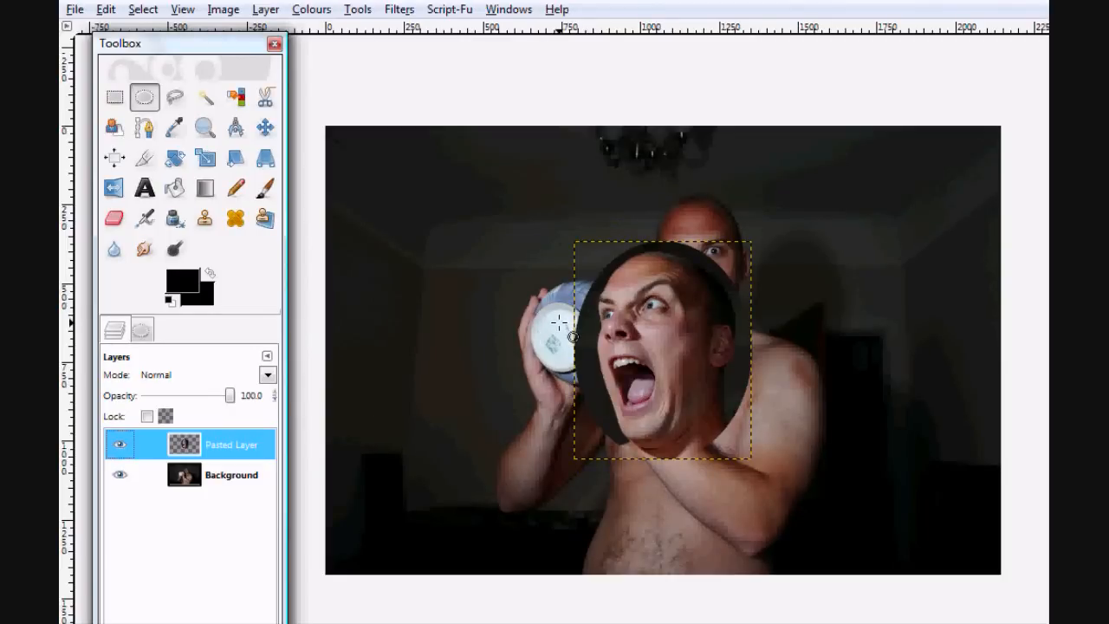
Lower the pasted head layer to about 72% opacity and move it over the ball
{"action": "left_click_drag", "start_coordinate": [232, 395], "coordinate": [222, 395]}
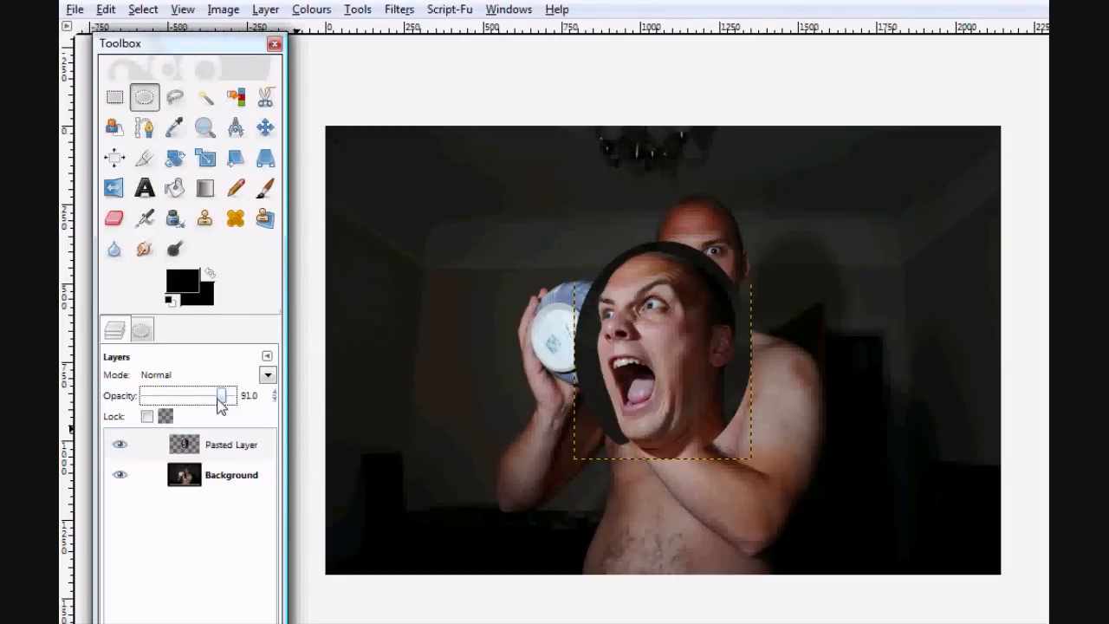
{"action": "left_click_drag", "start_coordinate": [224, 395], "coordinate": [205, 395]}
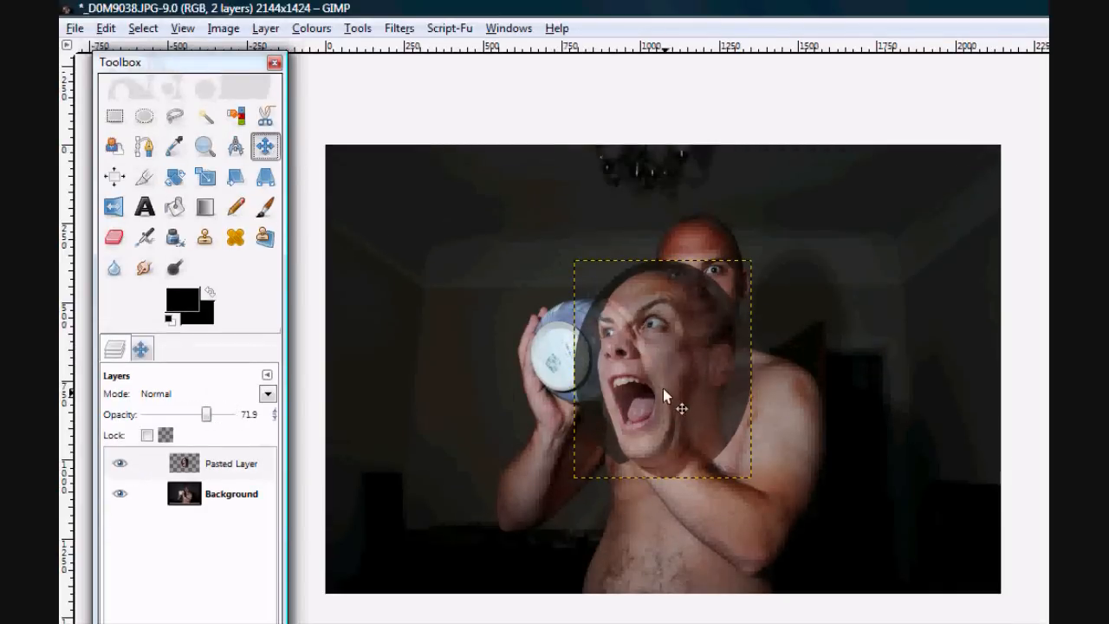
{"action": "left_click_drag", "start_coordinate": [679, 395], "coordinate": [593, 373]}
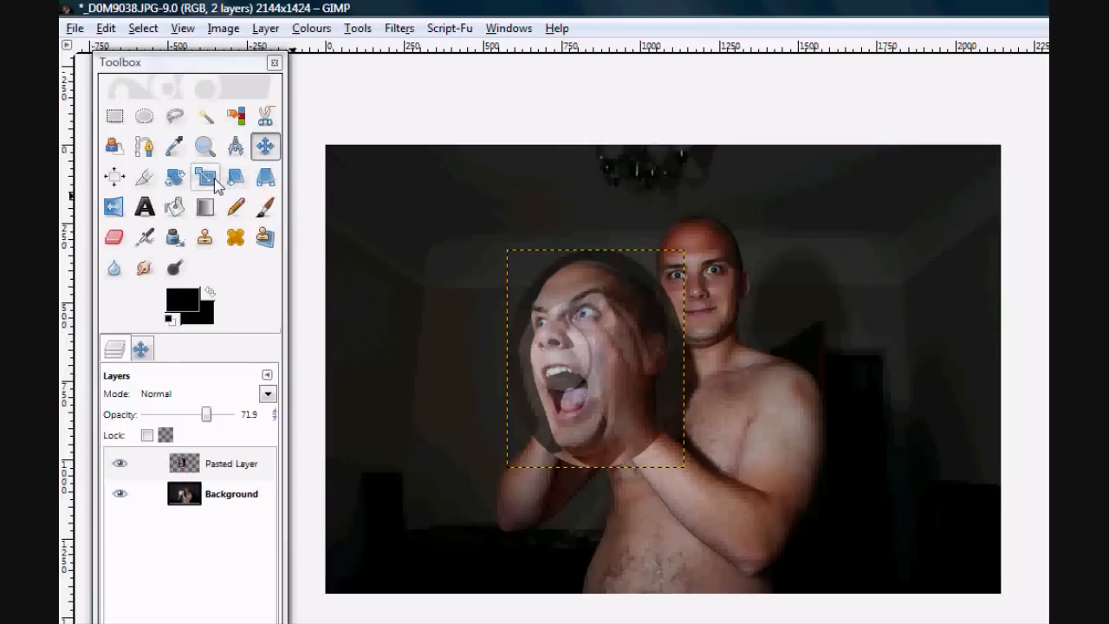
Skew the pasted head with the Perspective tool to match the ball's tilt and apply it
{"action": "left_click", "coordinate": [267, 177]}
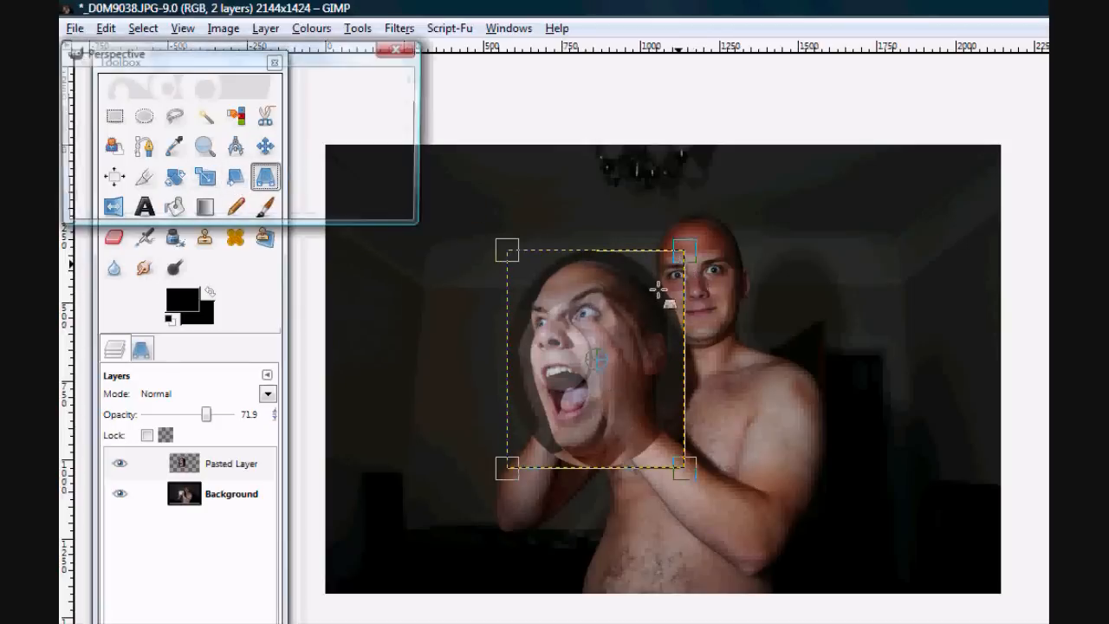
{"action": "left_click_drag", "start_coordinate": [683, 252], "coordinate": [650, 292]}
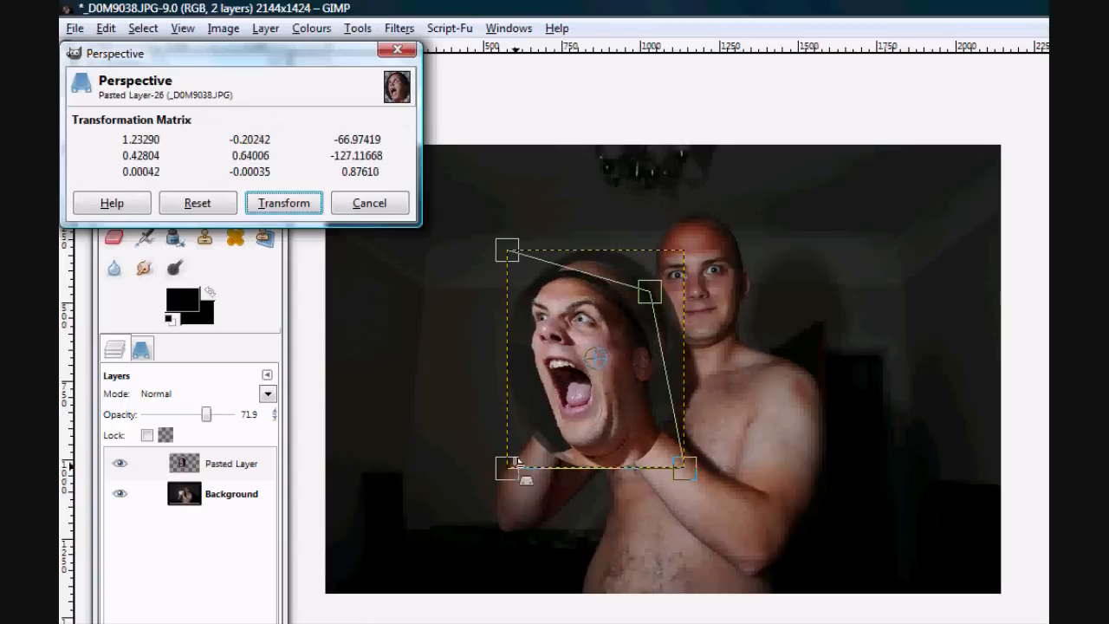
{"action": "left_click_drag", "start_coordinate": [506, 468], "coordinate": [534, 448]}
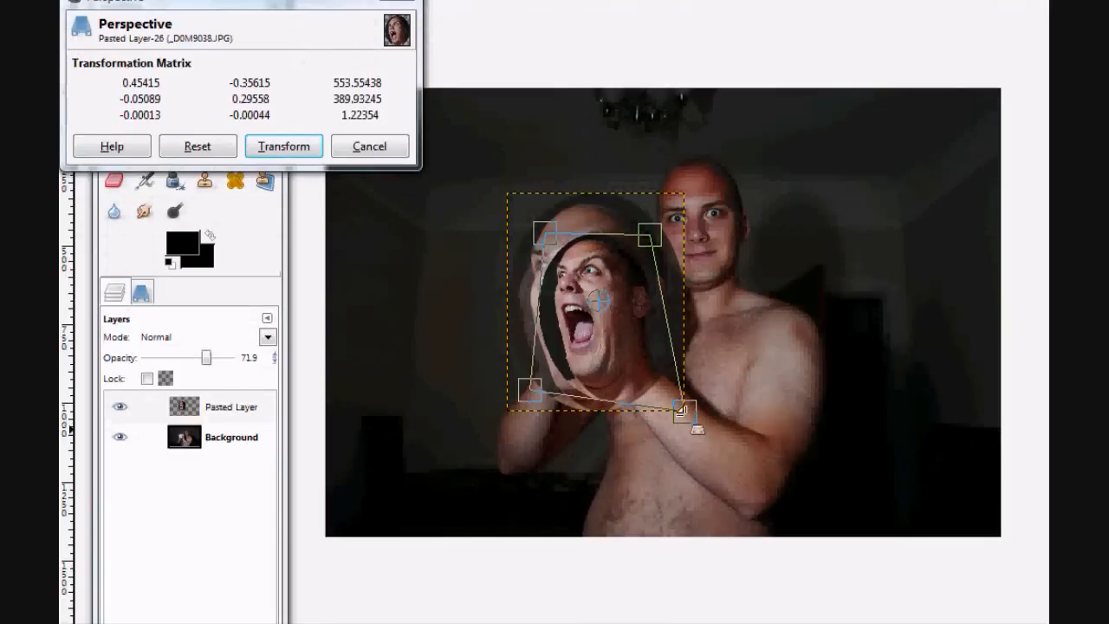
{"action": "left_click_drag", "start_coordinate": [684, 412], "coordinate": [667, 378]}
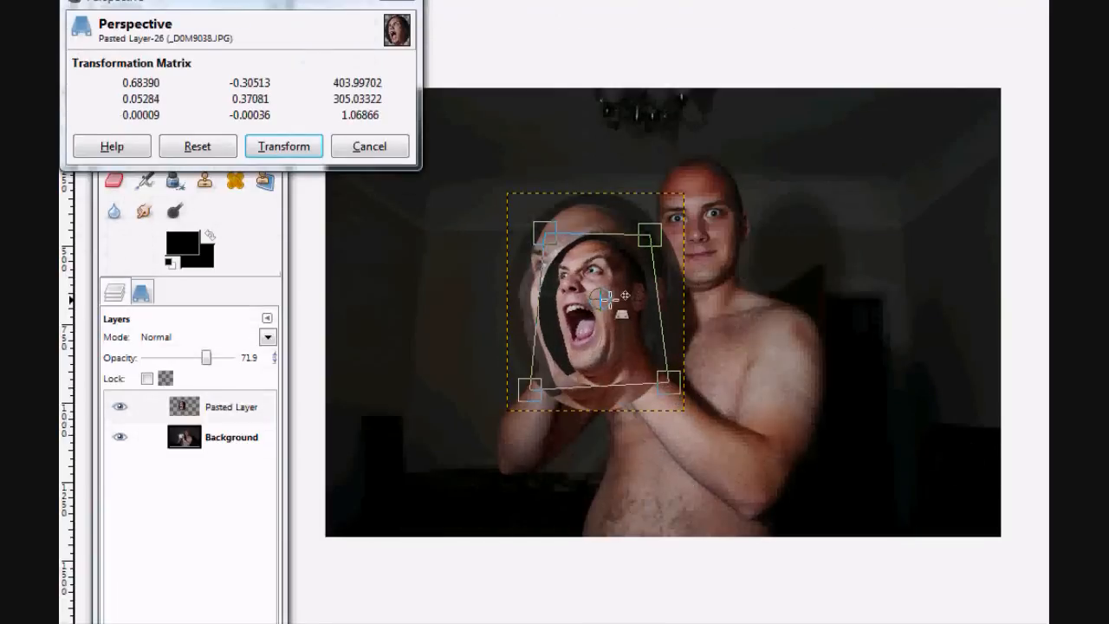
{"action": "left_click", "coordinate": [285, 146]}
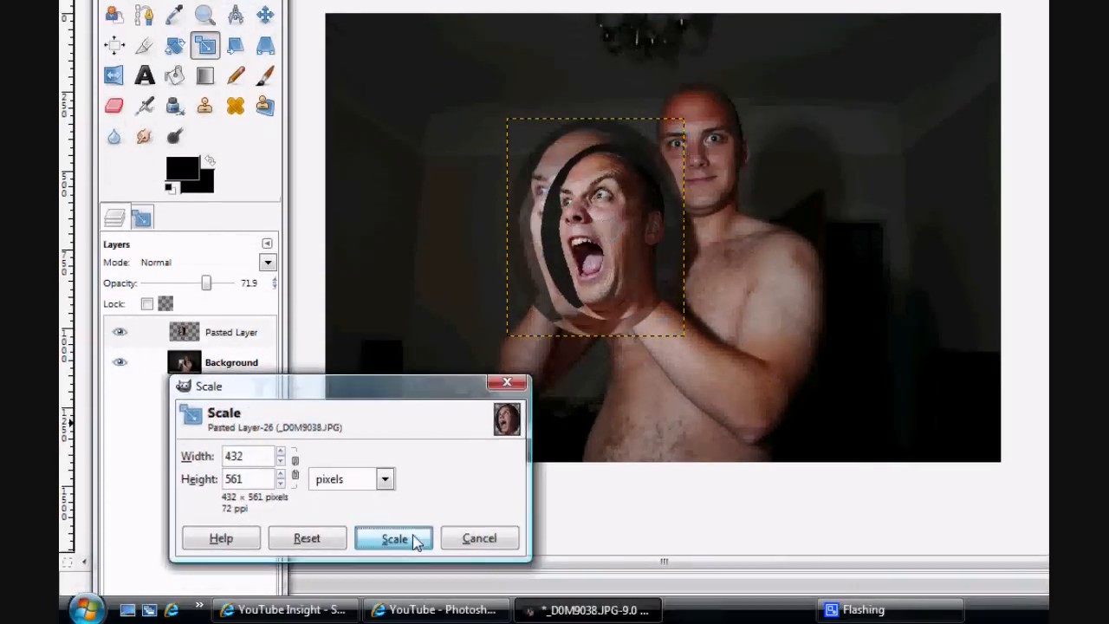
Scale the head layer down to about 432×561 so it fits the ball
{"action": "left_click", "coordinate": [393, 538]}
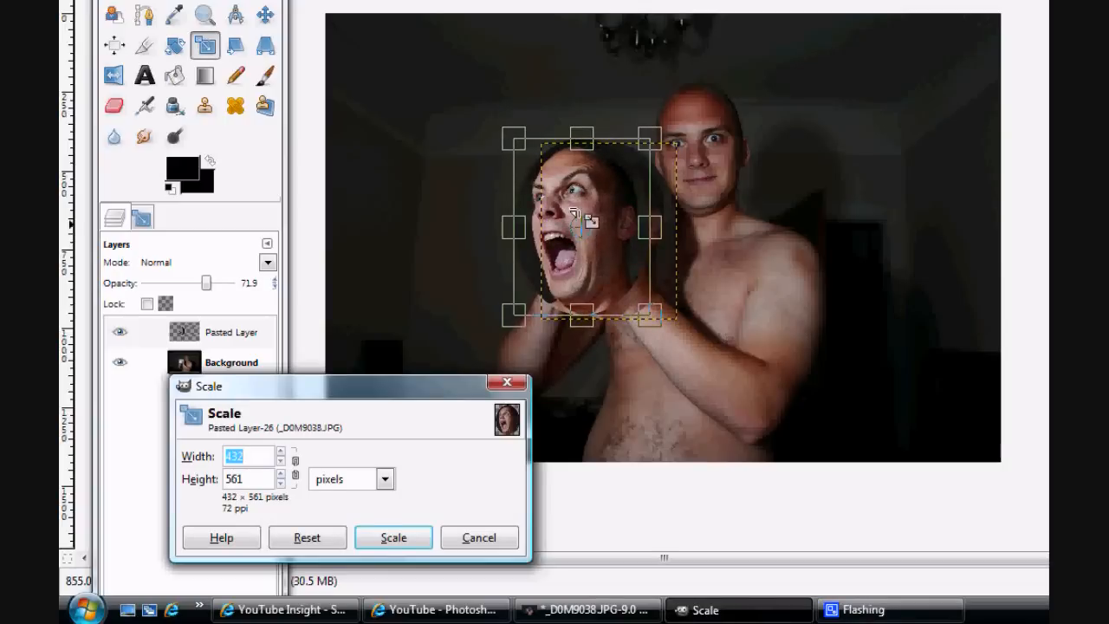
{"action": "left_click", "coordinate": [392, 537]}
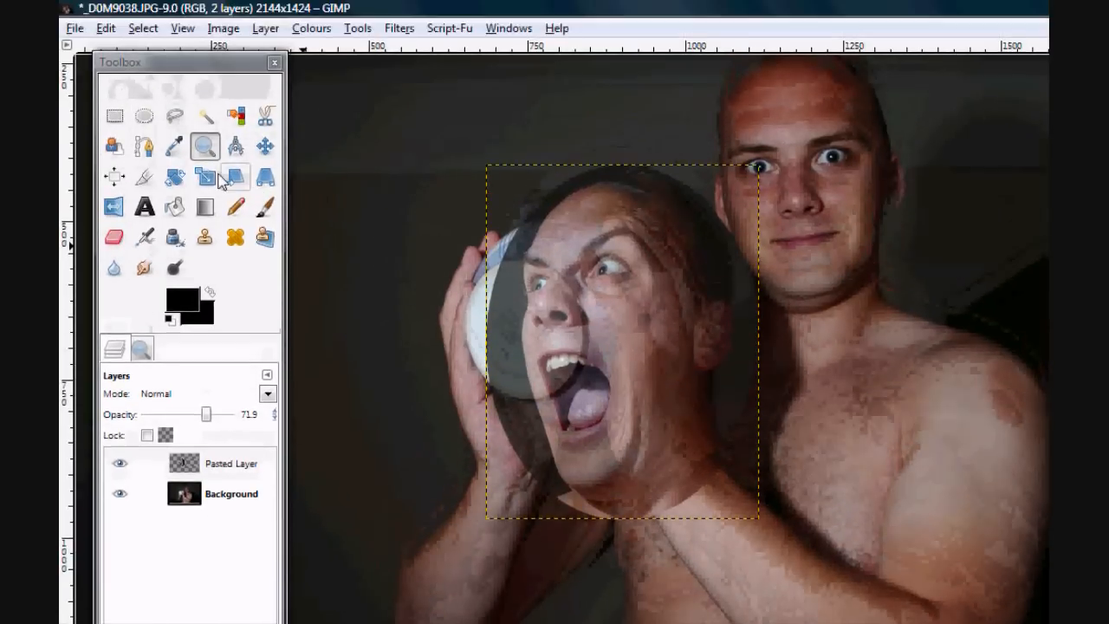
Fade the head to check alignment on the ball, then restore it to 100% opacity
{"action": "left_click", "coordinate": [204, 177]}
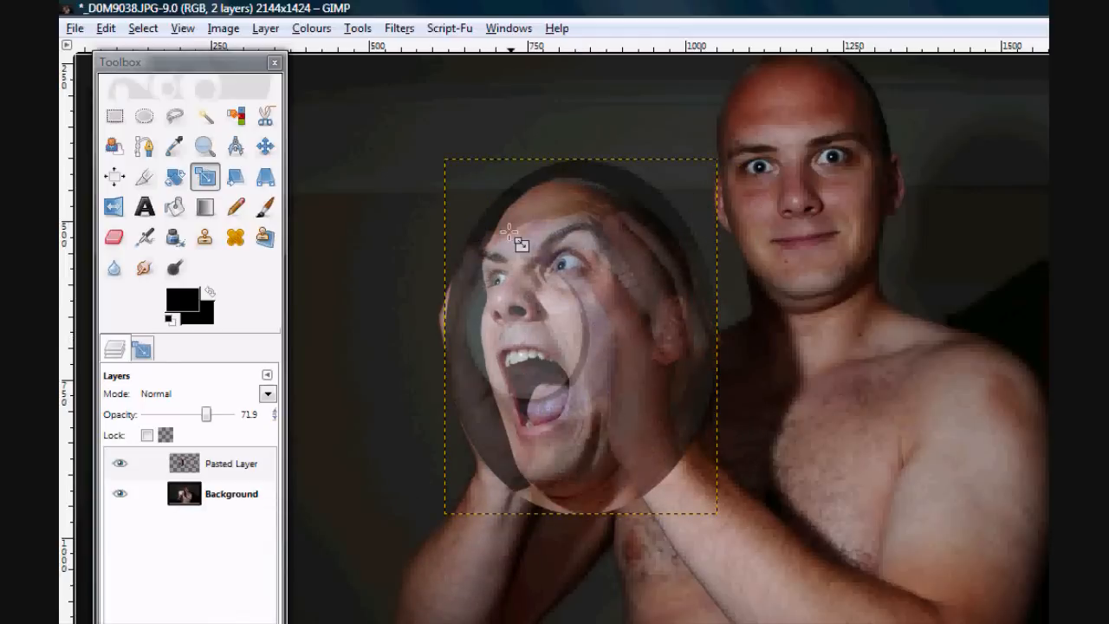
{"action": "left_click_drag", "start_coordinate": [204, 414], "coordinate": [177, 414]}
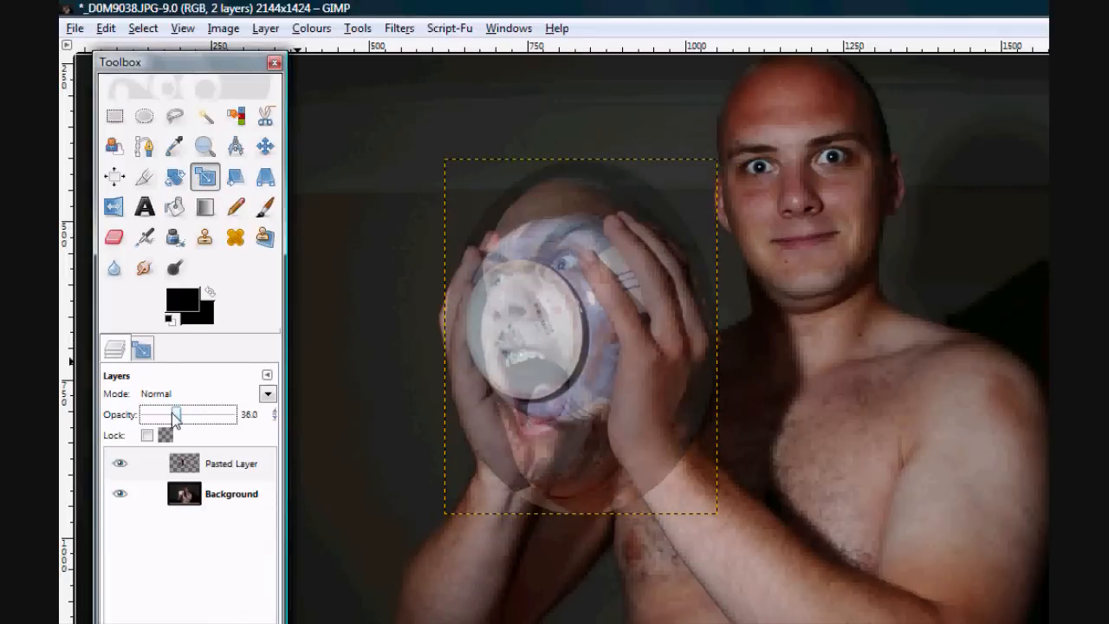
{"action": "left_click_drag", "start_coordinate": [176, 414], "coordinate": [229, 415]}
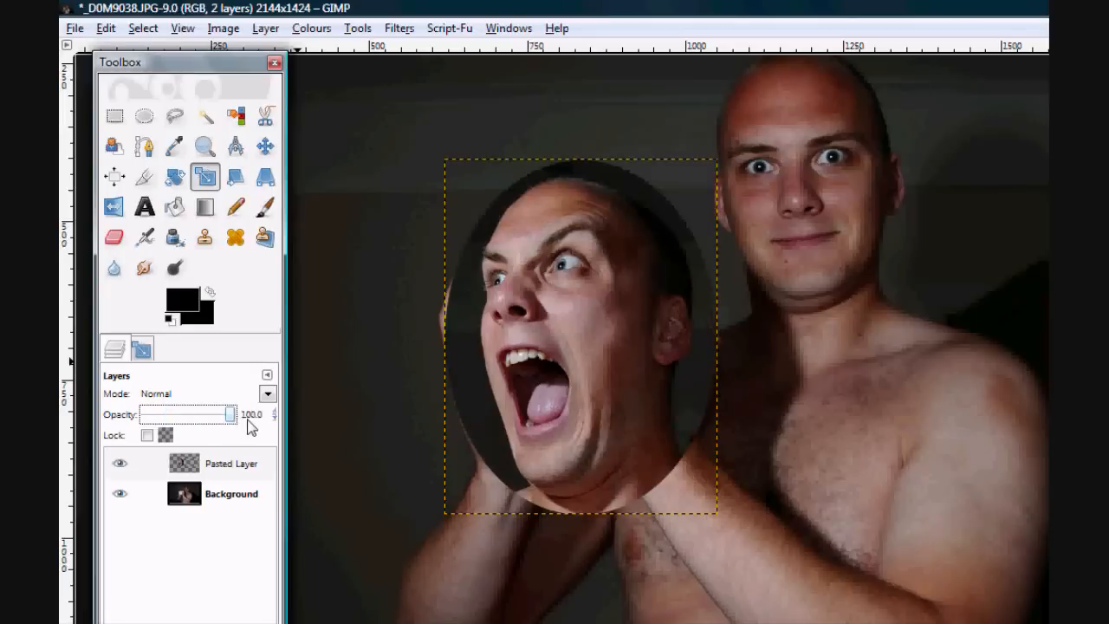
{"action": "left_click_drag", "start_coordinate": [229, 414], "coordinate": [215, 414]}
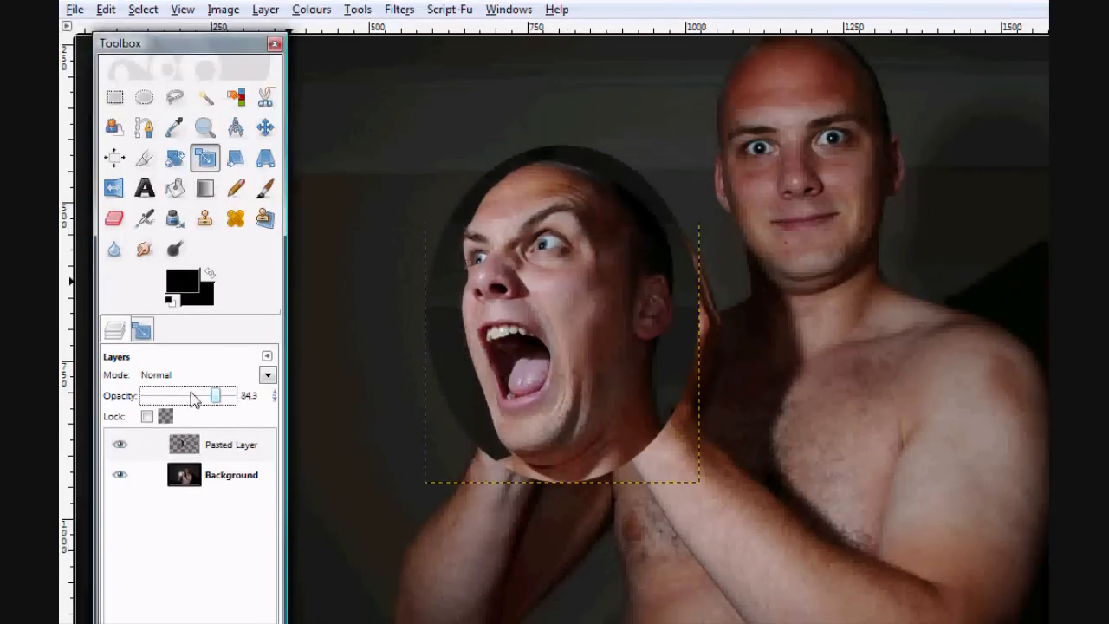
{"action": "left_click_drag", "start_coordinate": [215, 395], "coordinate": [167, 395]}
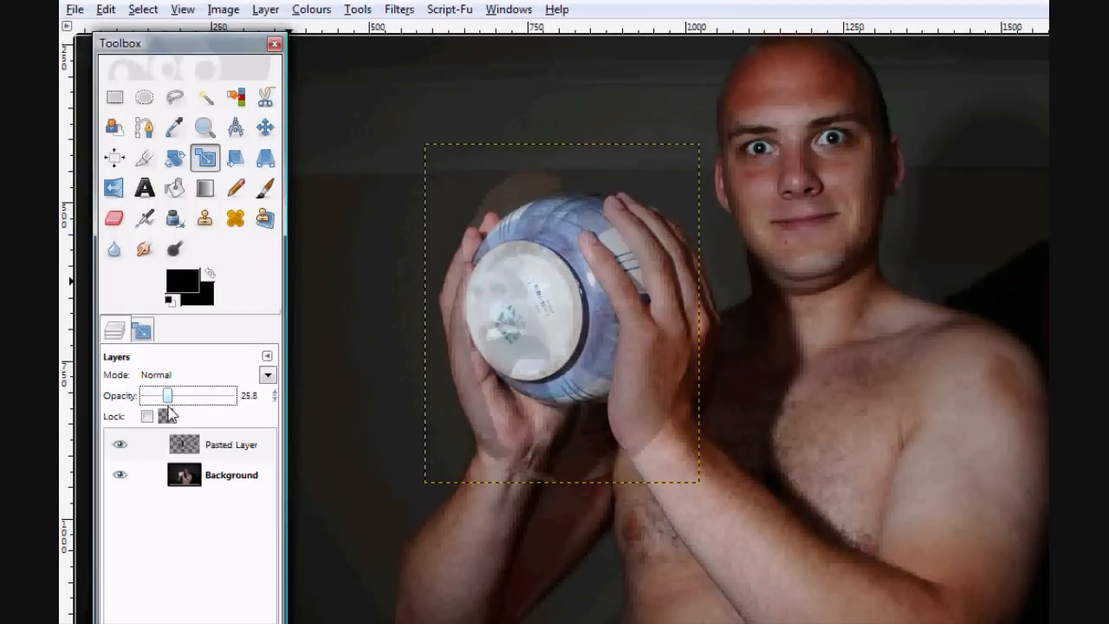
{"action": "left_click_drag", "start_coordinate": [167, 395], "coordinate": [229, 395]}
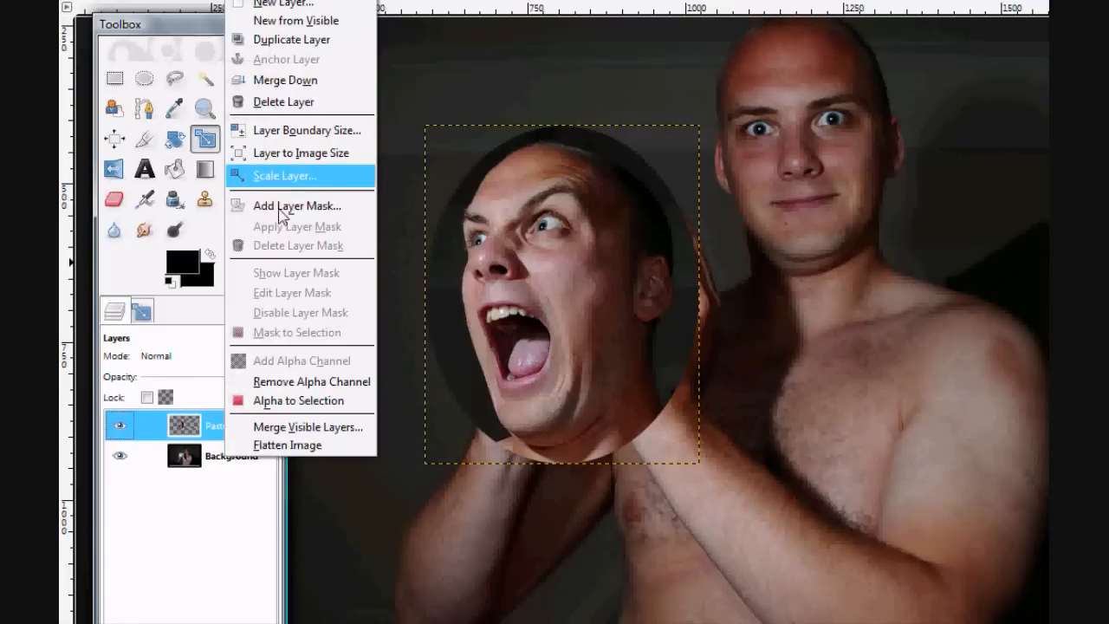
Add a fully white layer mask to the pasted head layer
{"action": "left_click", "coordinate": [296, 204]}
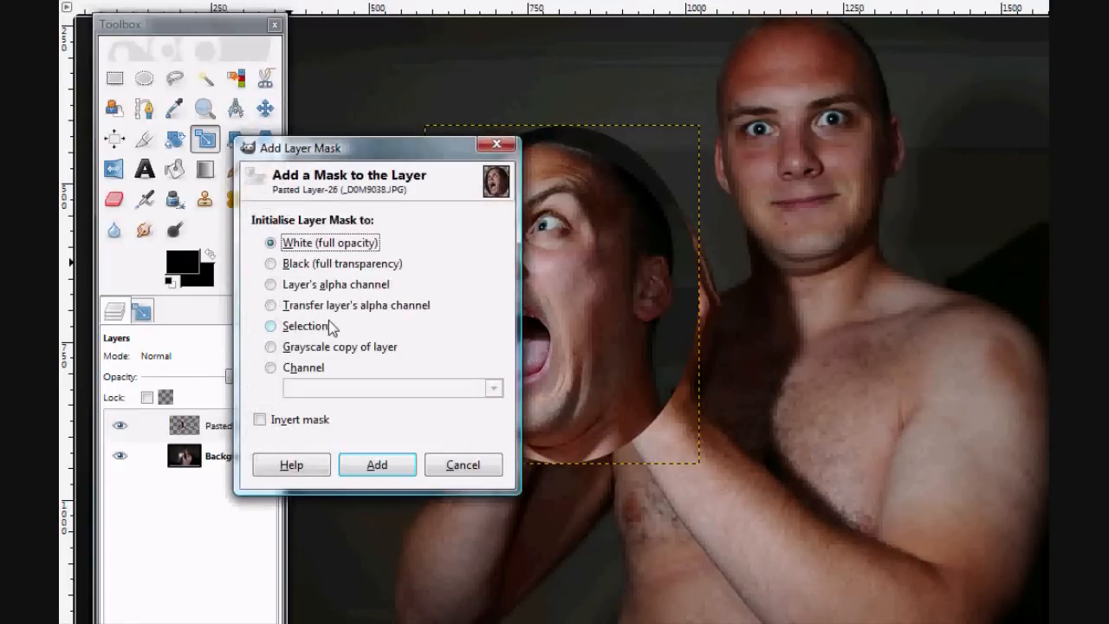
{"action": "left_click", "coordinate": [377, 465]}
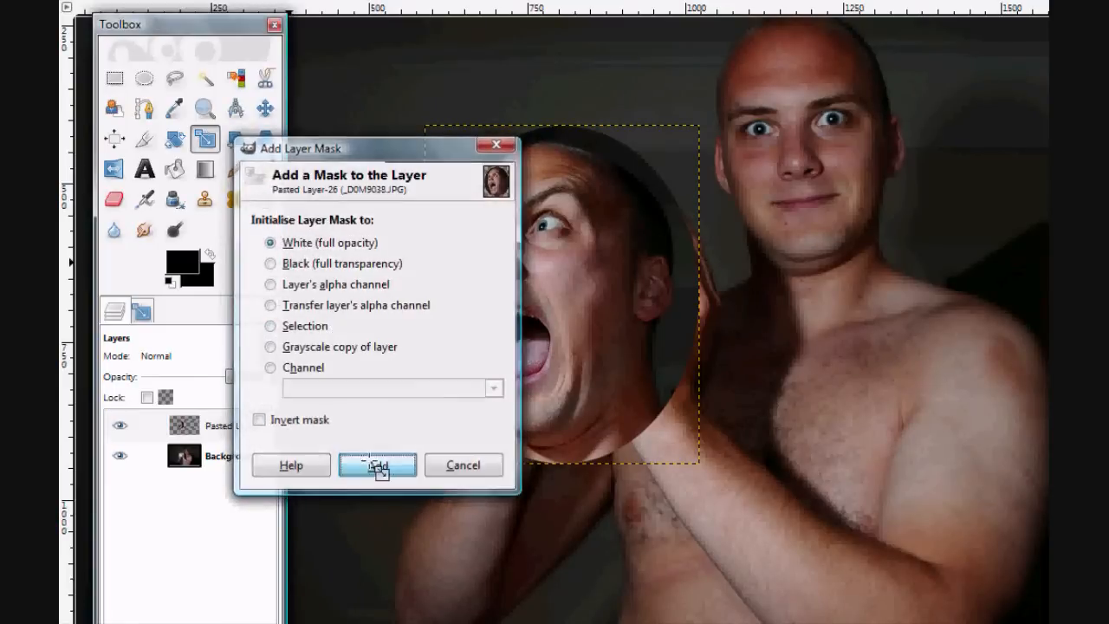
{"action": "left_click", "coordinate": [378, 464]}
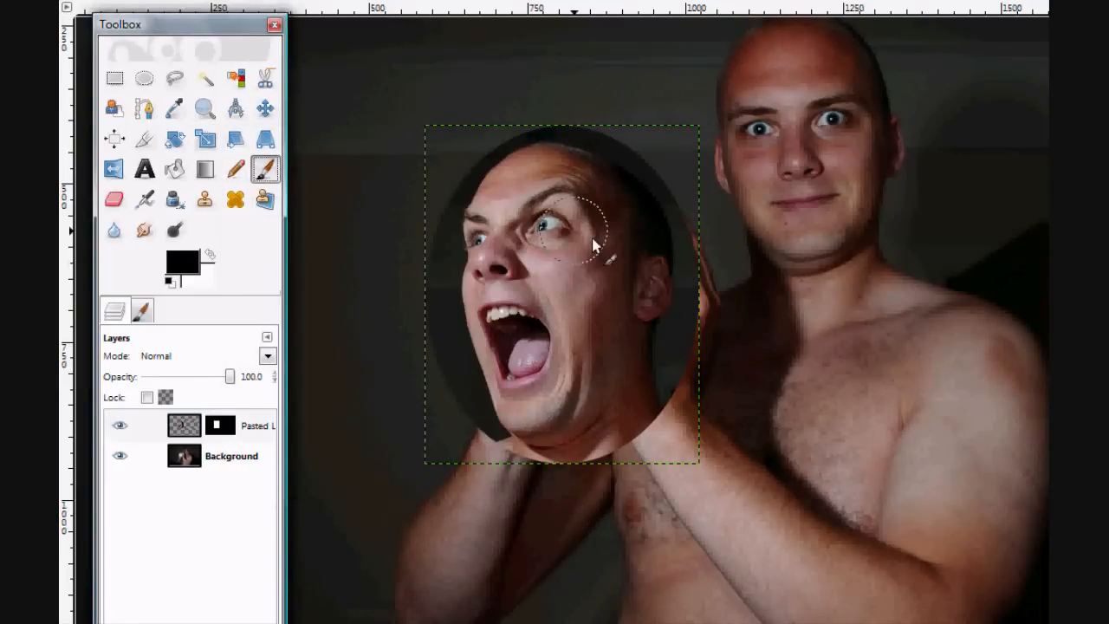
Paint black on the mask over the hands so the fingers show over the face
{"action": "left_click_drag", "start_coordinate": [606, 251], "coordinate": [563, 177]}
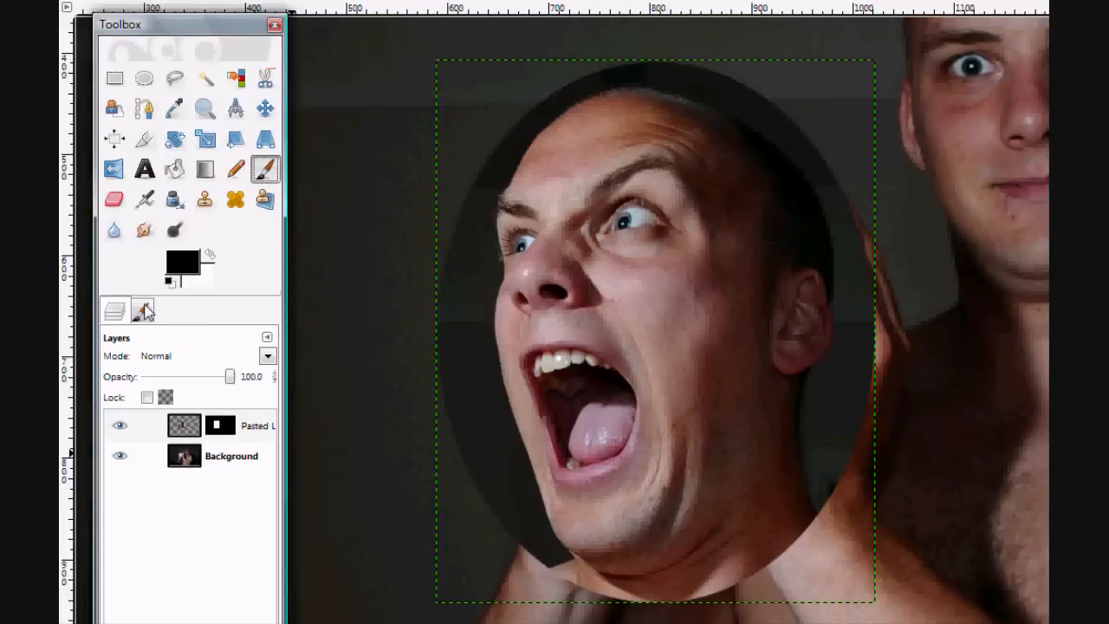
{"action": "left_click", "coordinate": [142, 311]}
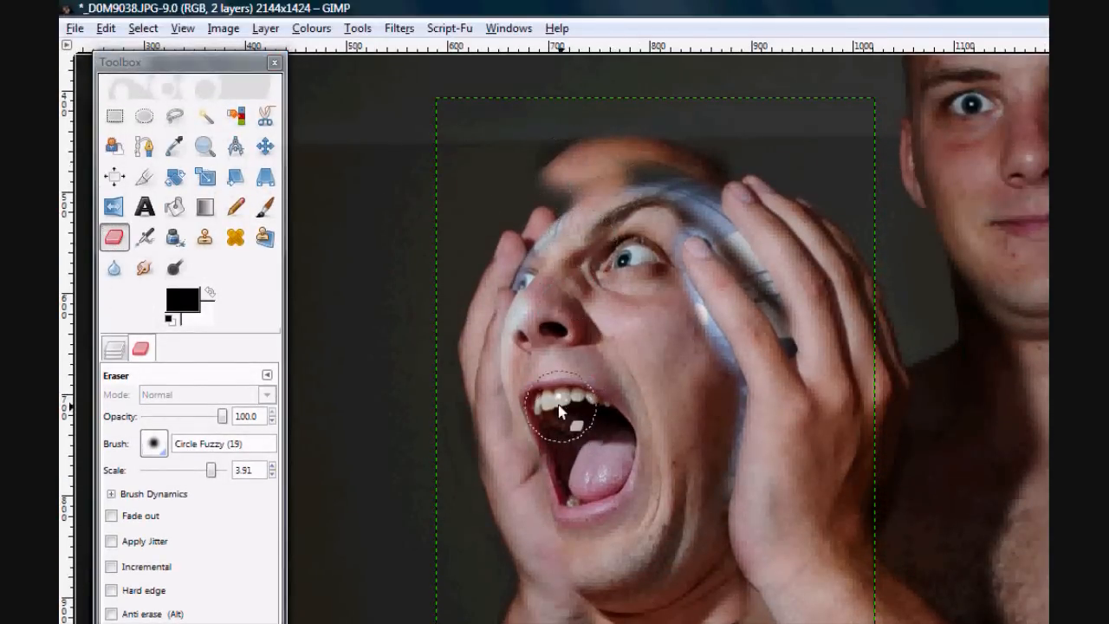
Zoom in on the face and fingers to refine the mask edges around the fingertips
{"action": "left_click", "coordinate": [563, 413]}
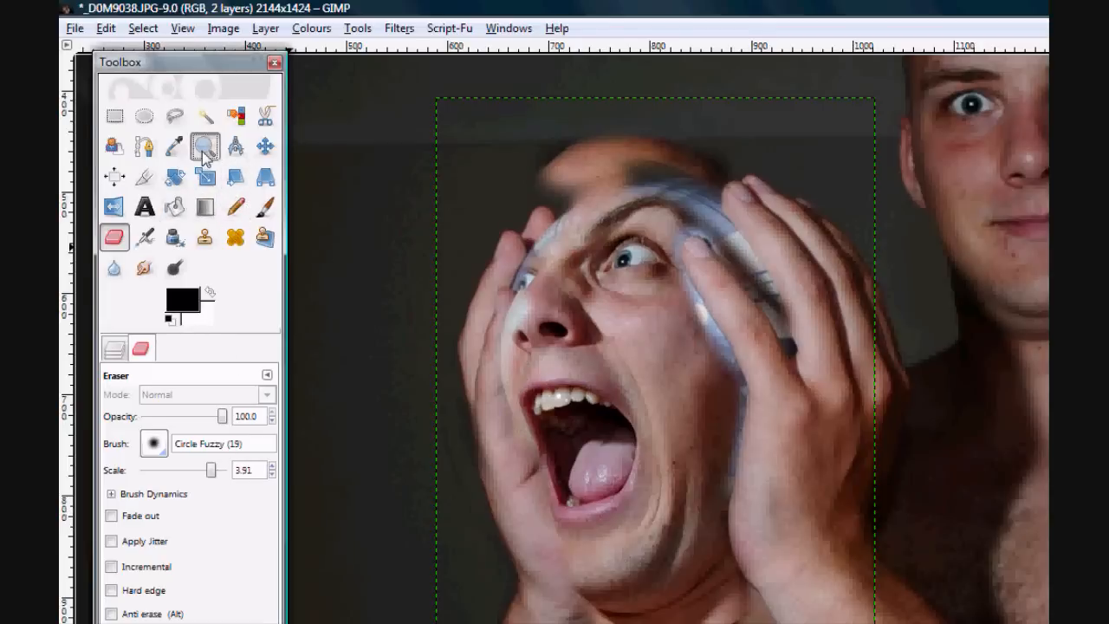
{"action": "left_click", "coordinate": [204, 146]}
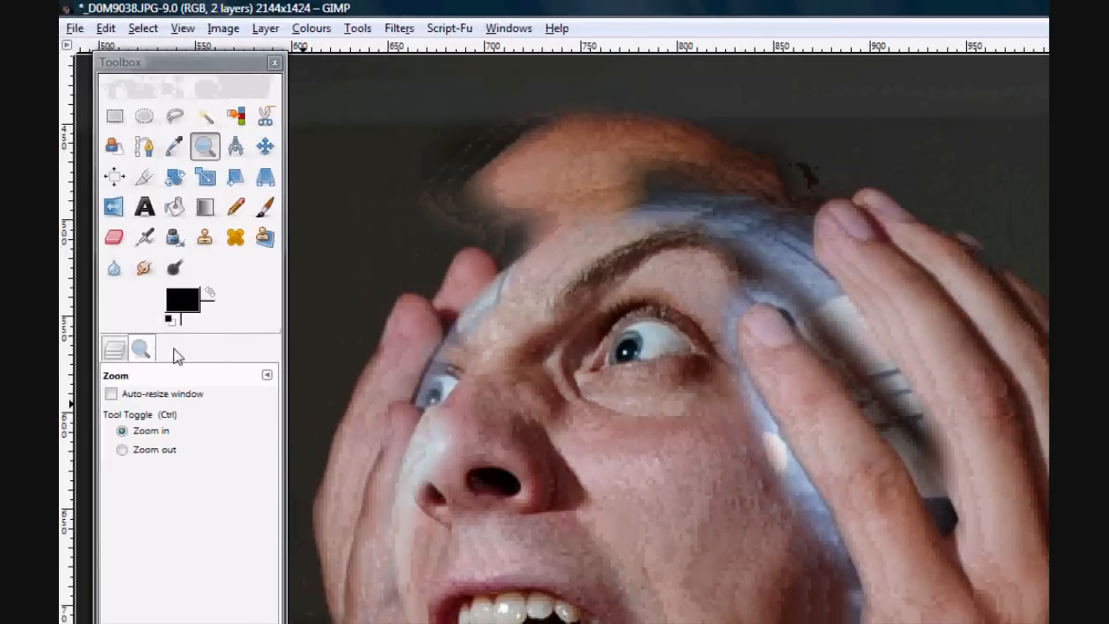
{"action": "left_click", "coordinate": [114, 235]}
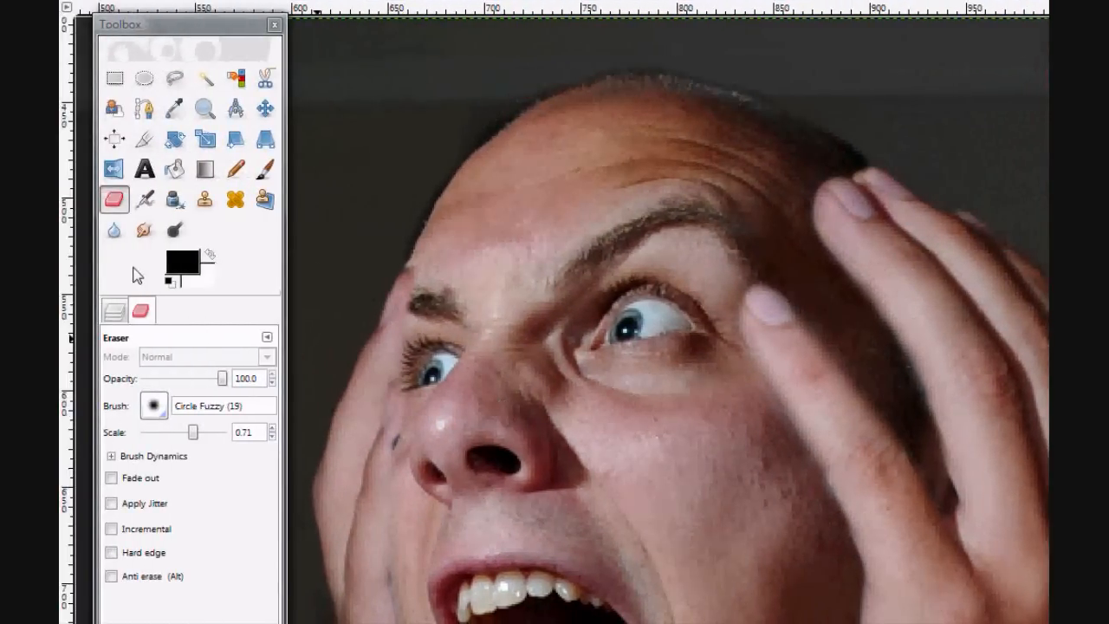
Show the head layer's mask by itself and zoom out to view the whole mask
{"action": "right_click", "coordinate": [183, 424]}
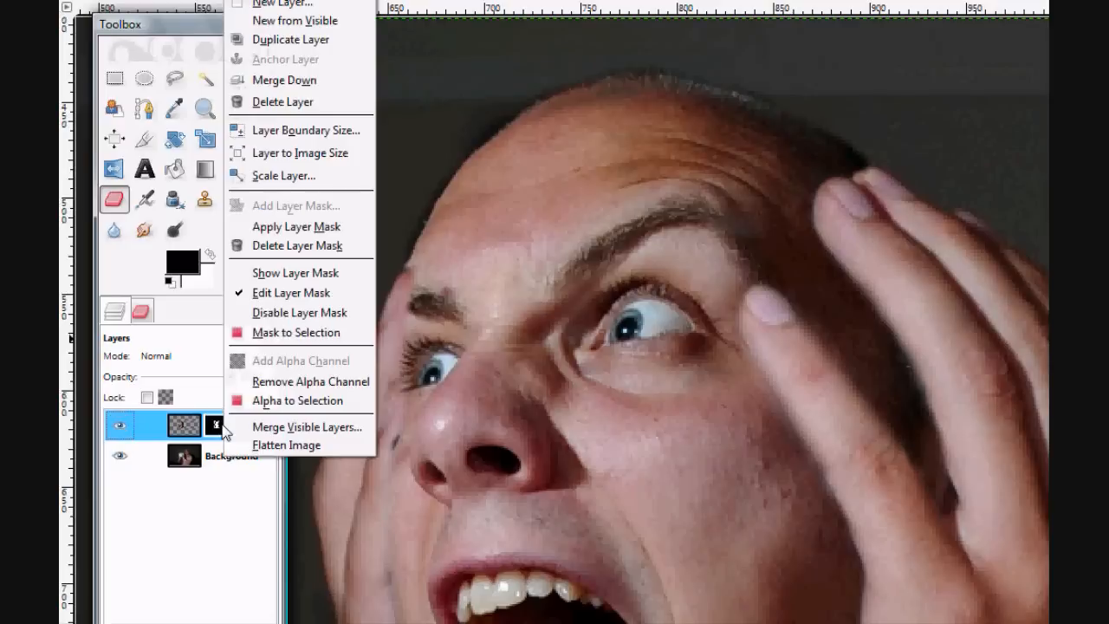
{"action": "mouse_move", "coordinate": [286, 246]}
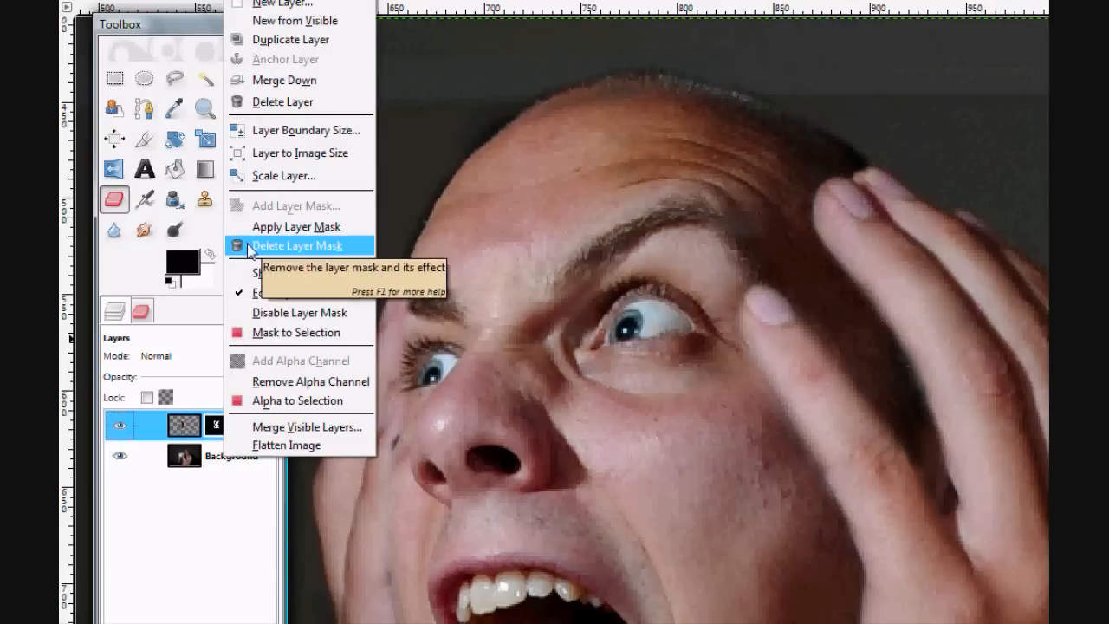
{"action": "mouse_move", "coordinate": [434, 281]}
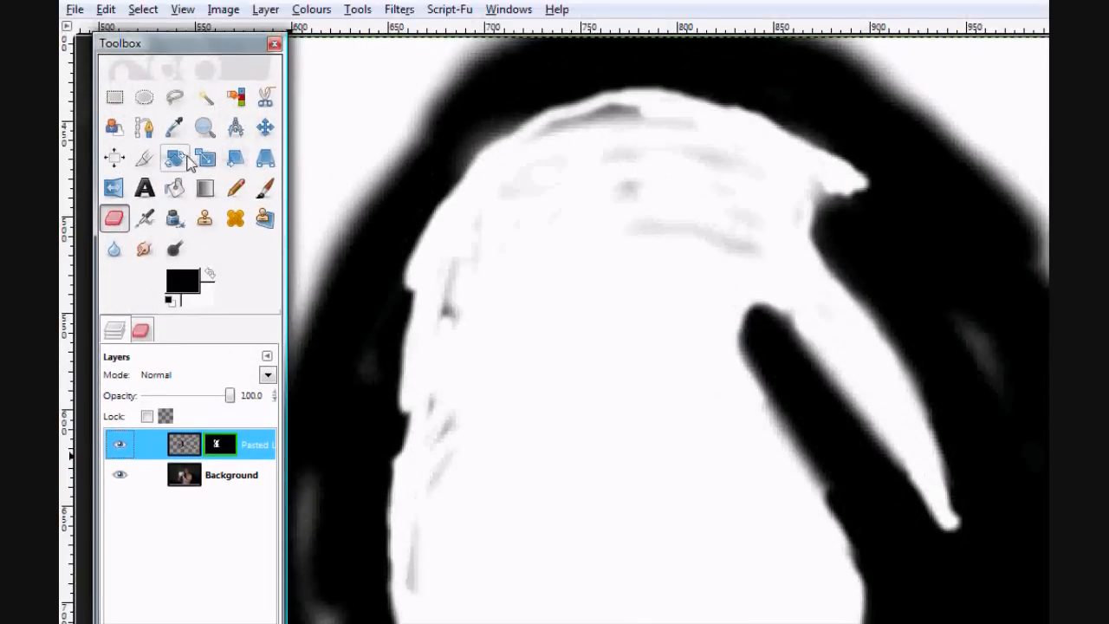
{"action": "left_click", "coordinate": [204, 145]}
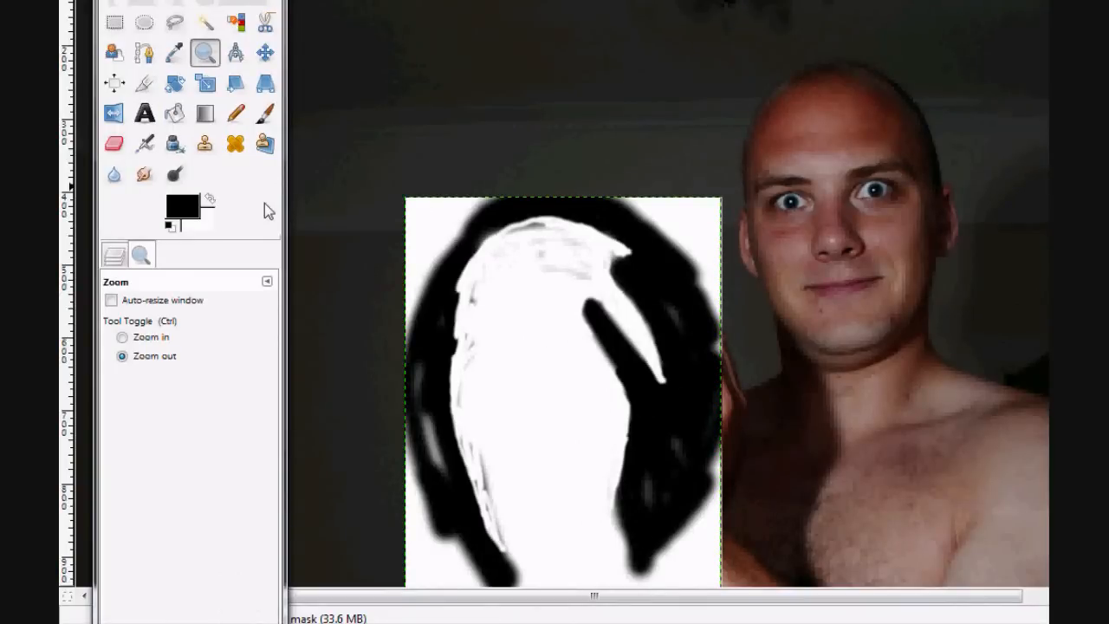
{"action": "mouse_move", "coordinate": [199, 177]}
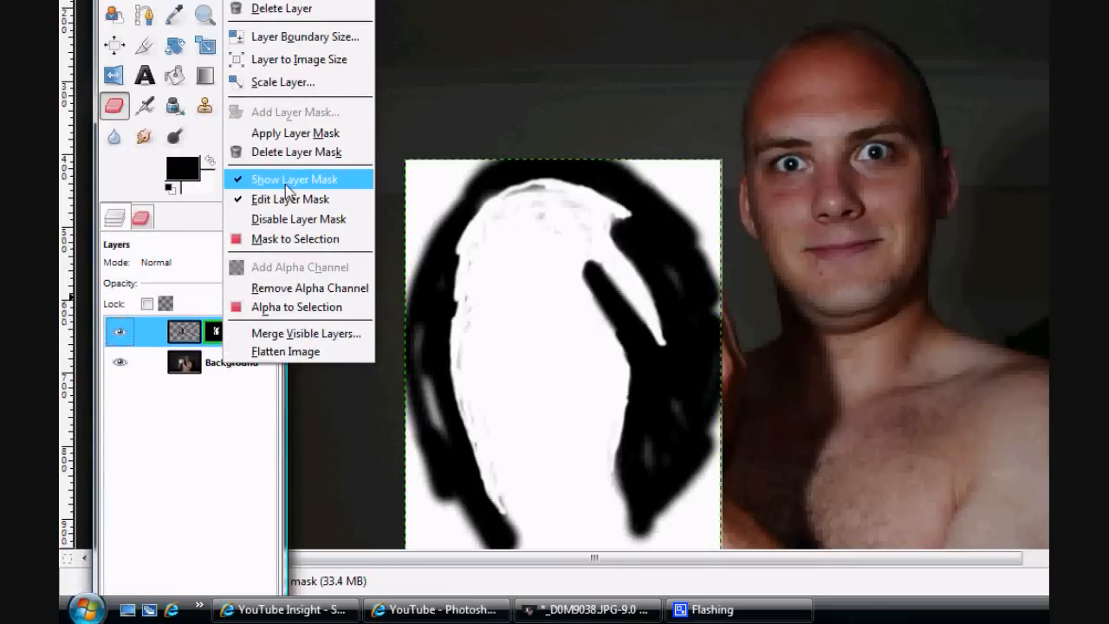
Turn off Show Layer Mask so the normal composite picture returns
{"action": "left_click", "coordinate": [295, 179]}
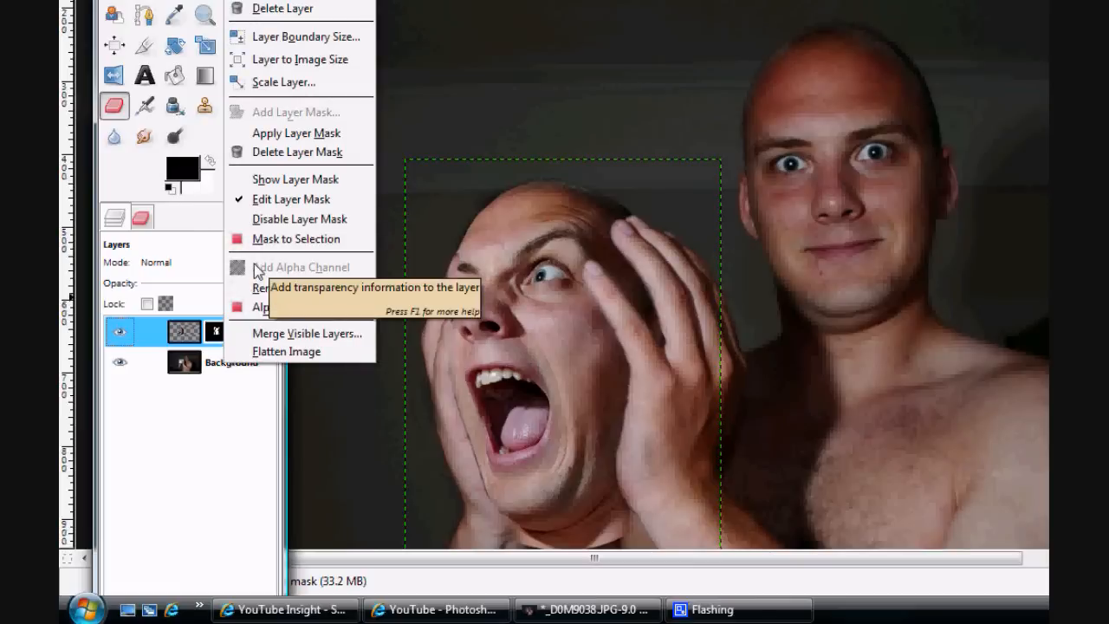
{"action": "mouse_move", "coordinate": [257, 256]}
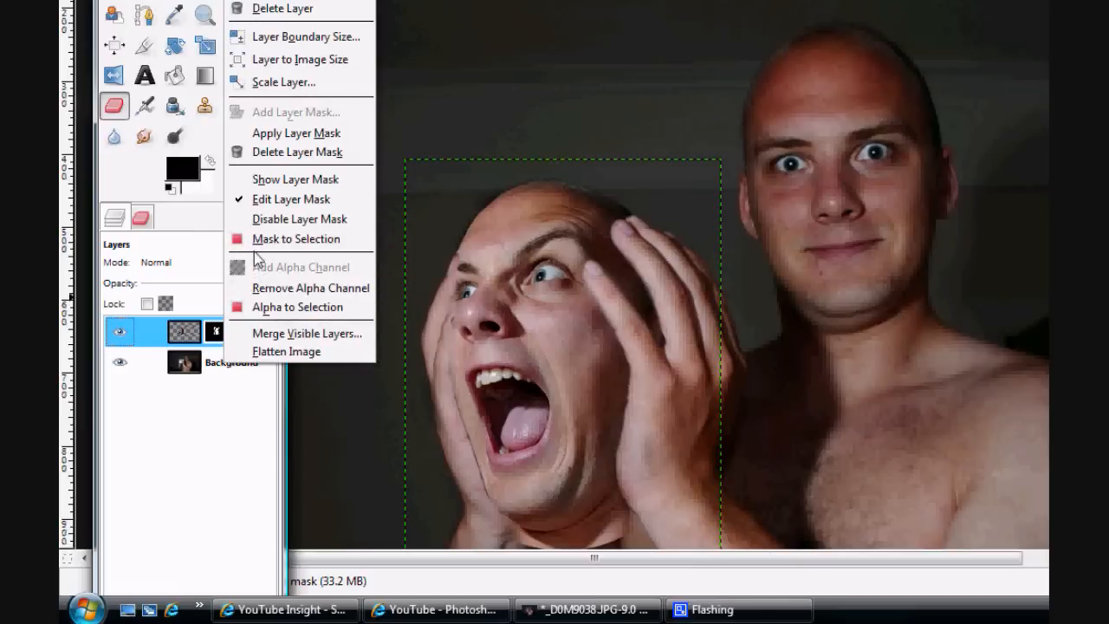
{"action": "mouse_move", "coordinate": [298, 218]}
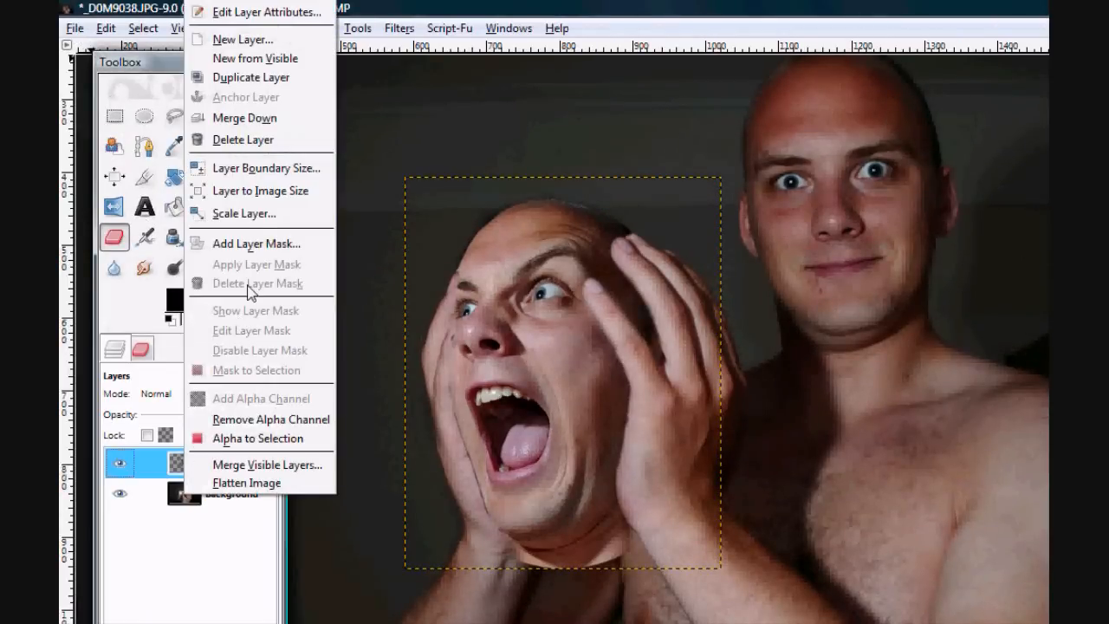
{"action": "mouse_move", "coordinate": [250, 232]}
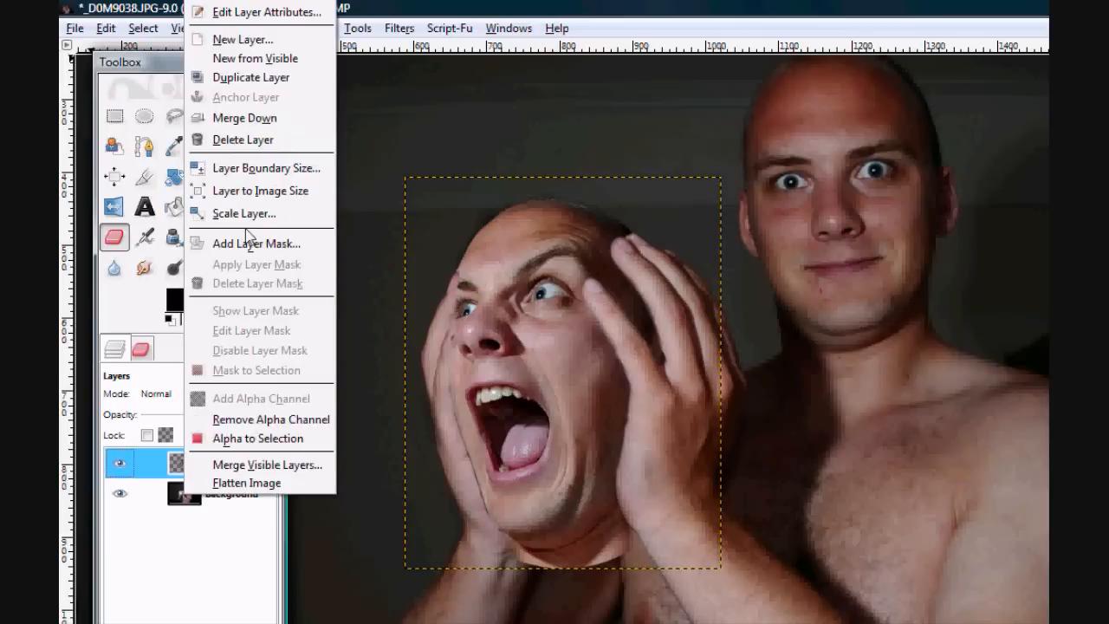
{"action": "mouse_move", "coordinate": [246, 464]}
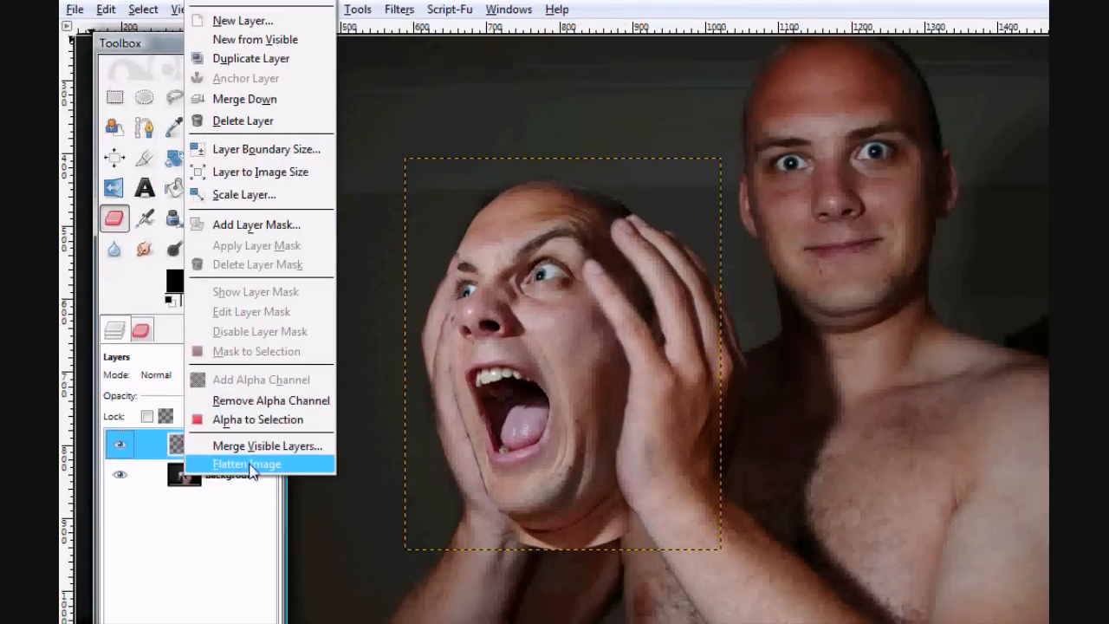
Flatten the image into one layer and zoom out to see the whole composite
{"action": "left_click", "coordinate": [246, 464]}
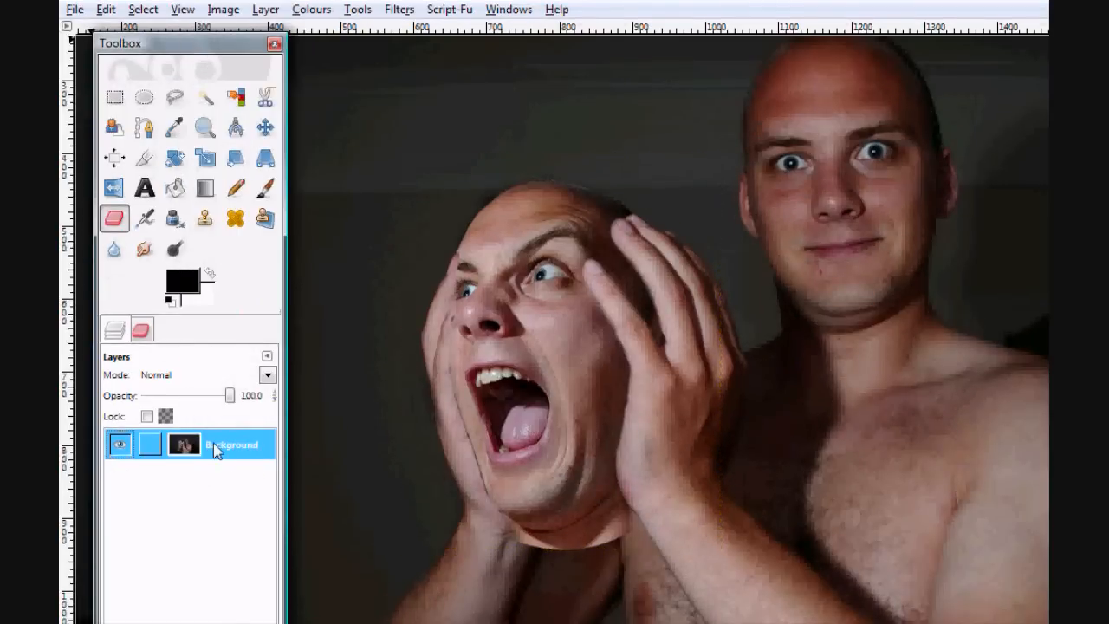
{"action": "left_click", "coordinate": [184, 28]}
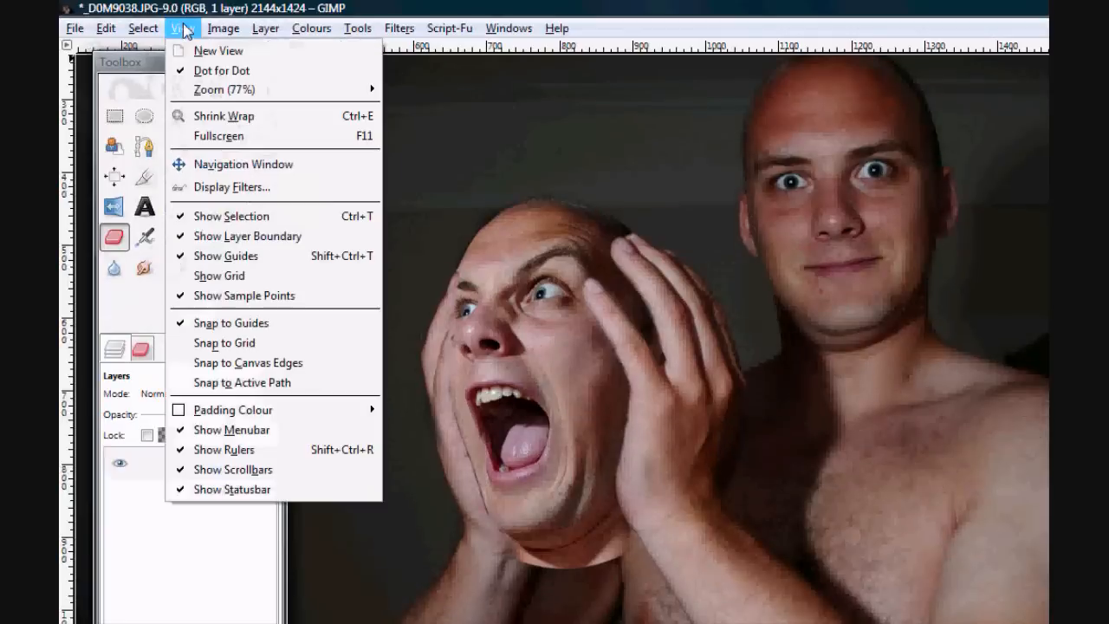
{"action": "mouse_move", "coordinate": [226, 90]}
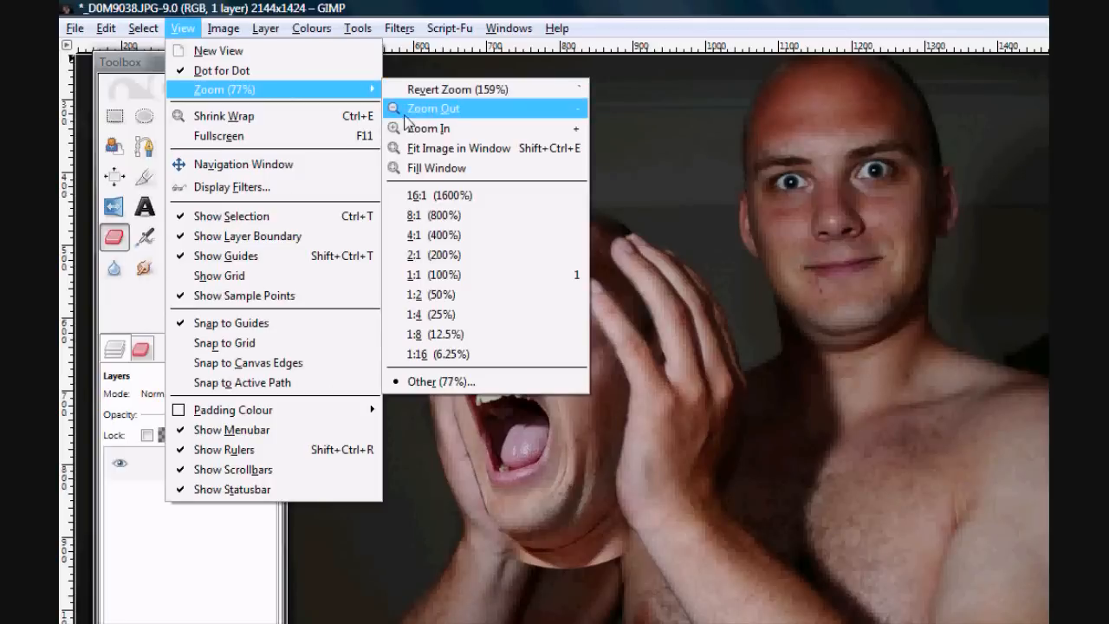
{"action": "left_click", "coordinate": [433, 108]}
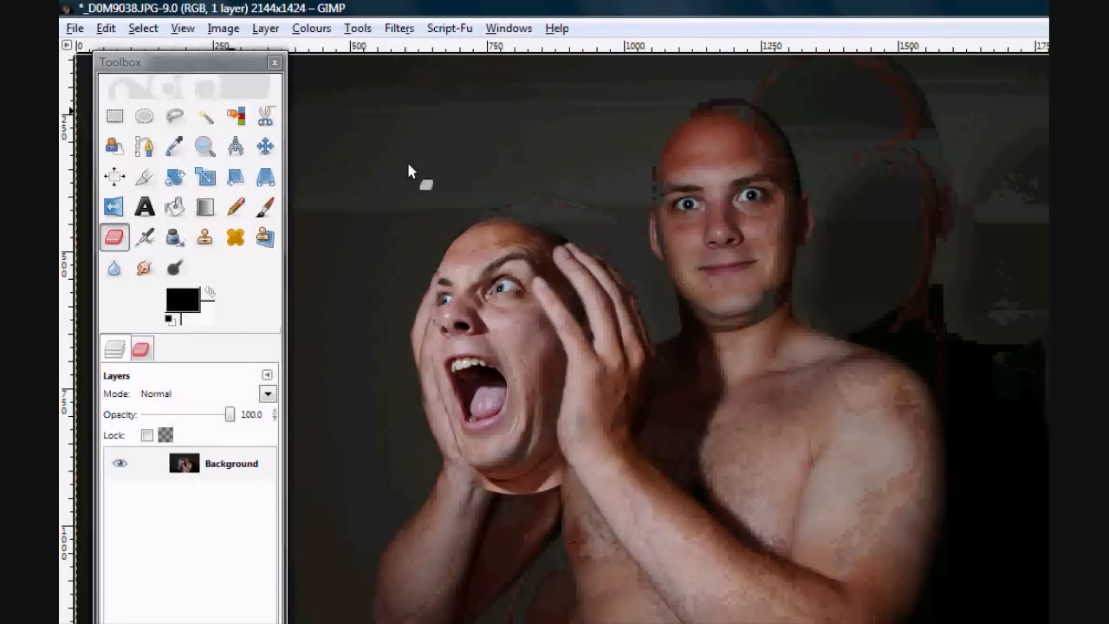